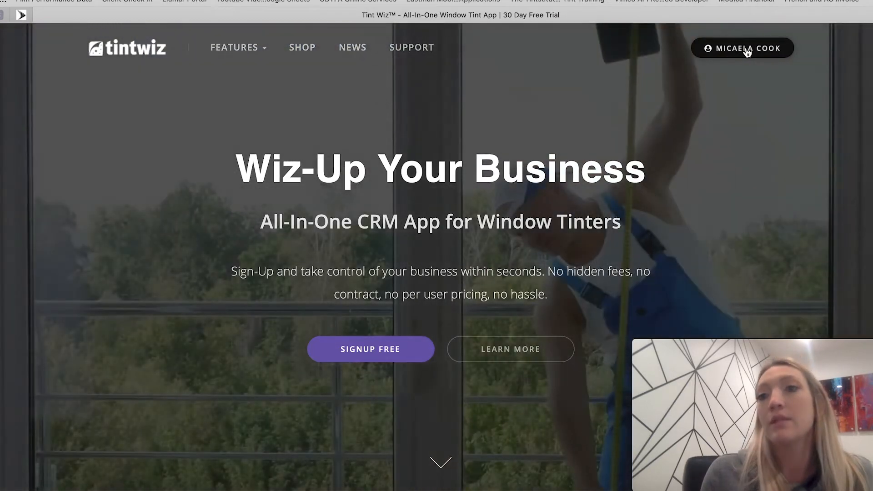
- Go to the Dashboard from the account menu and bring up the film Inventory summary
{"action": "left_click", "coordinate": [742, 48]}
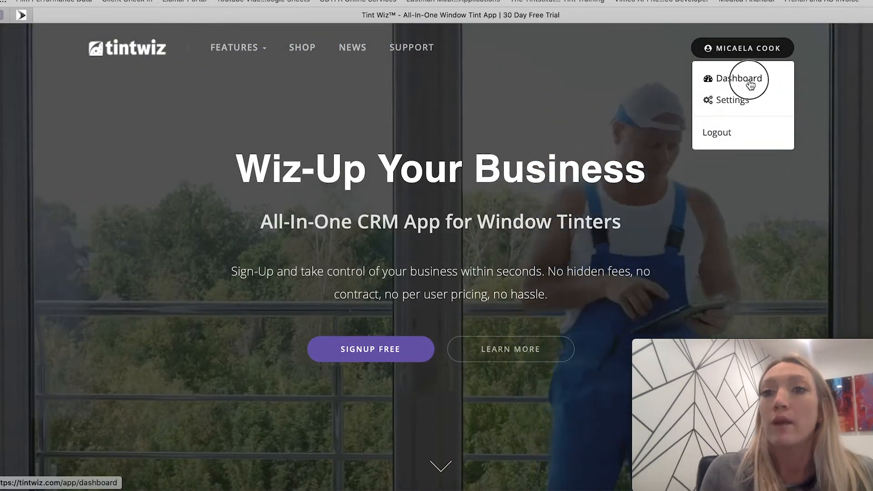
{"action": "left_click", "coordinate": [735, 78]}
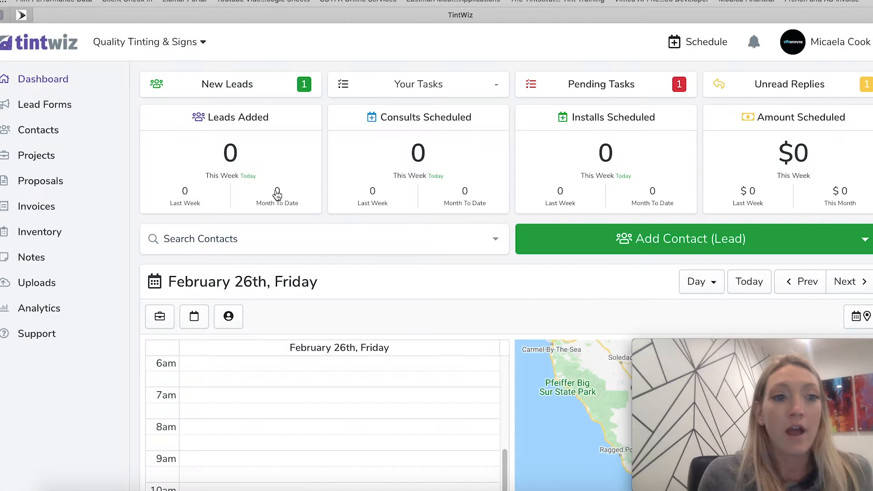
{"action": "mouse_move", "coordinate": [32, 256]}
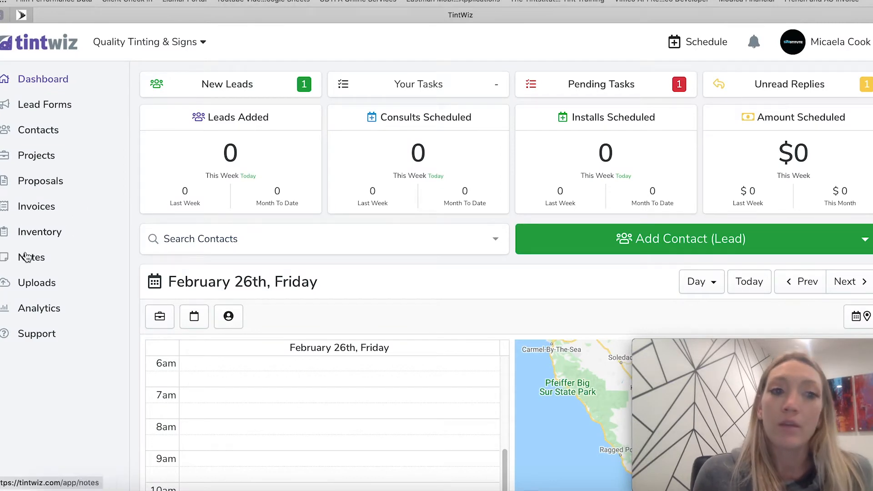
{"action": "left_click", "coordinate": [39, 232]}
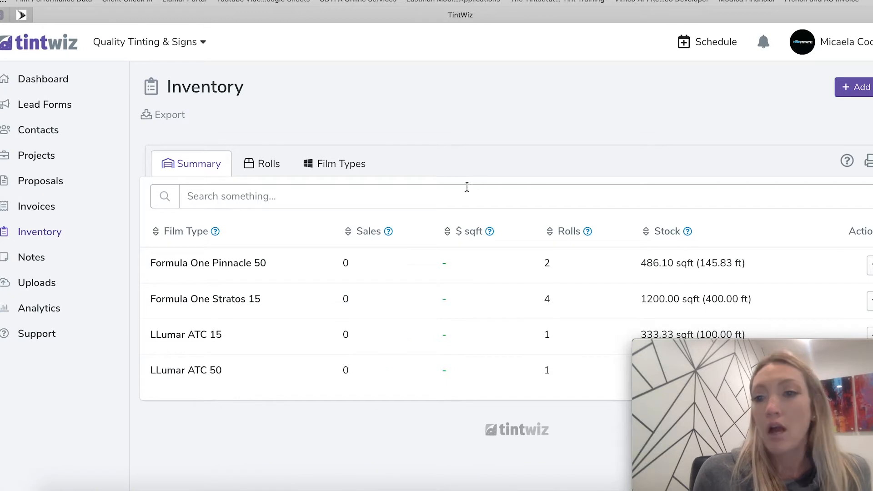
{"action": "mouse_move", "coordinate": [242, 225]}
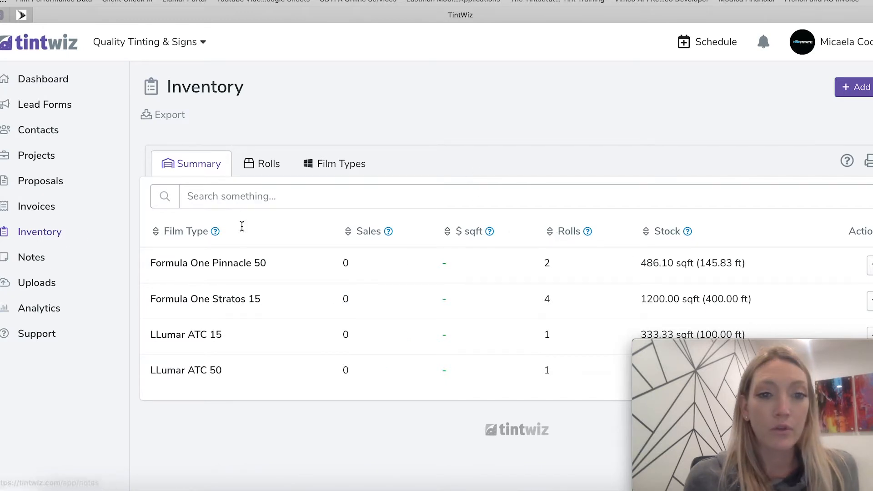
{"action": "mouse_move", "coordinate": [646, 128]}
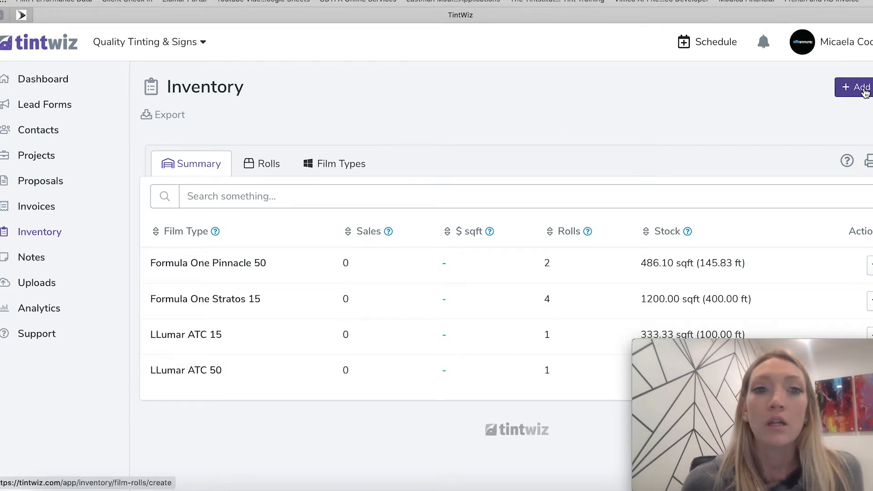
- Add a new roll and pick LLumar ATC by searching 'atc' as the film type
{"action": "left_click", "coordinate": [856, 88]}
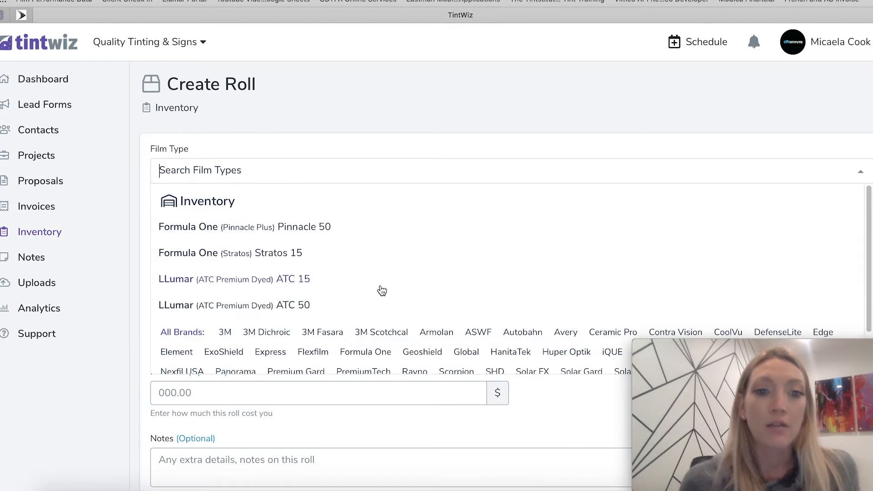
{"action": "mouse_move", "coordinate": [373, 322]}
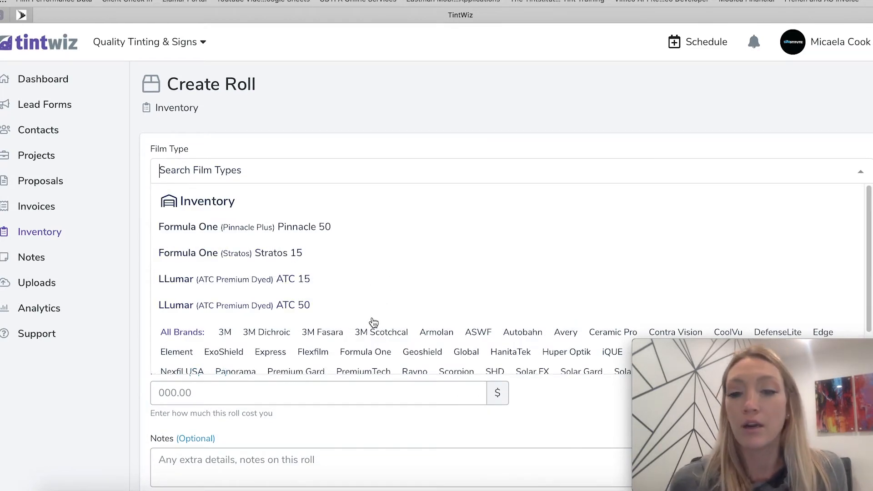
{"action": "mouse_move", "coordinate": [327, 320]}
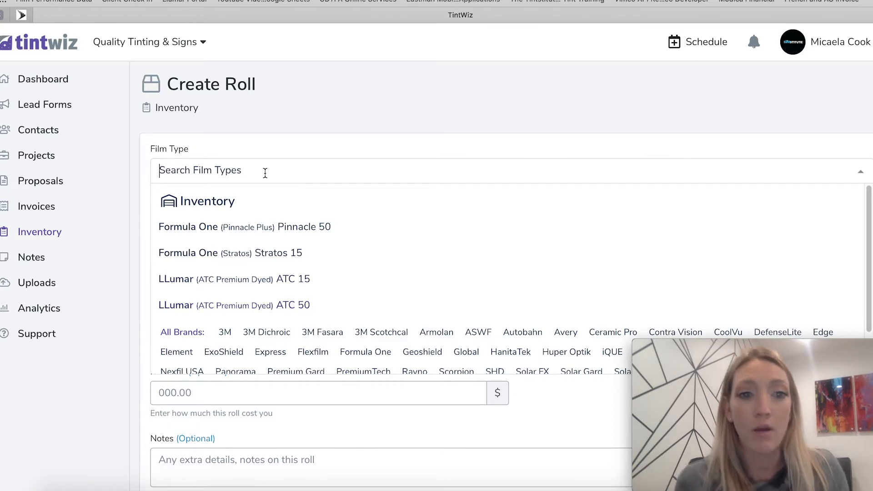
{"action": "mouse_move", "coordinate": [263, 190]}
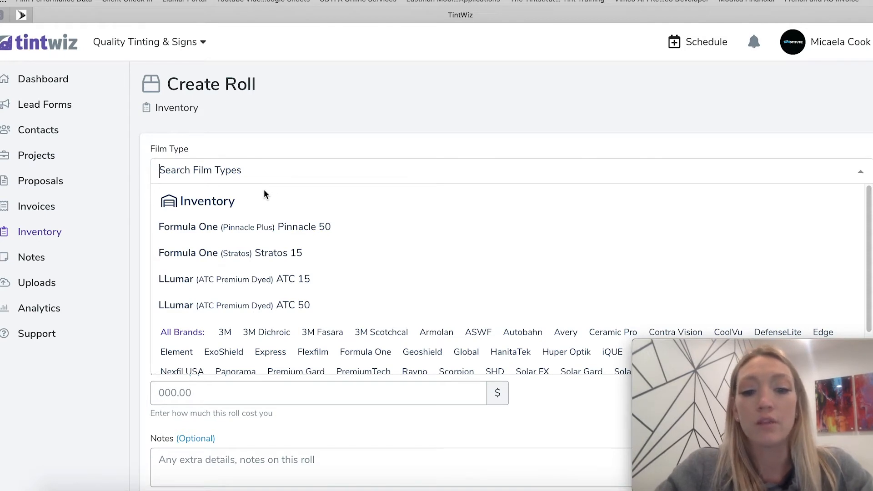
{"action": "type", "text": "atc"}
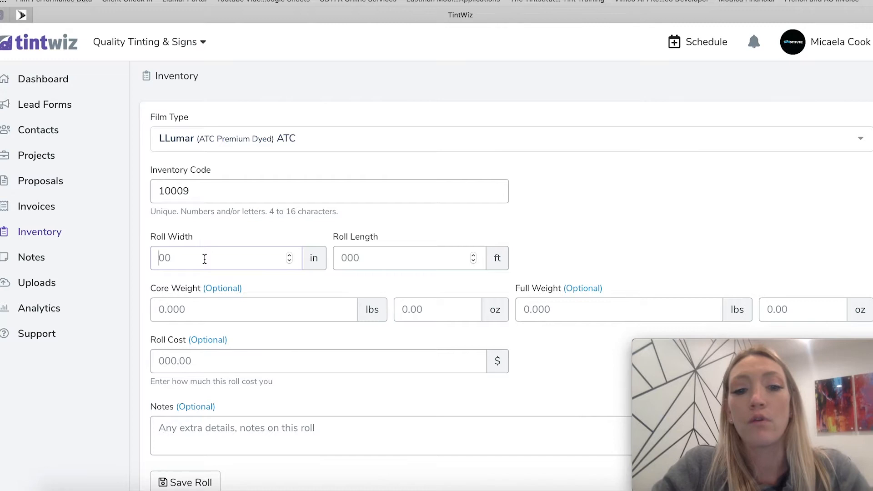
- Enter a roll width of 36 in for the LLumar ATC roll
{"action": "type", "text": "36"}
{"action": "left_click", "coordinate": [409, 258]}
{"action": "type", "text": "100"}
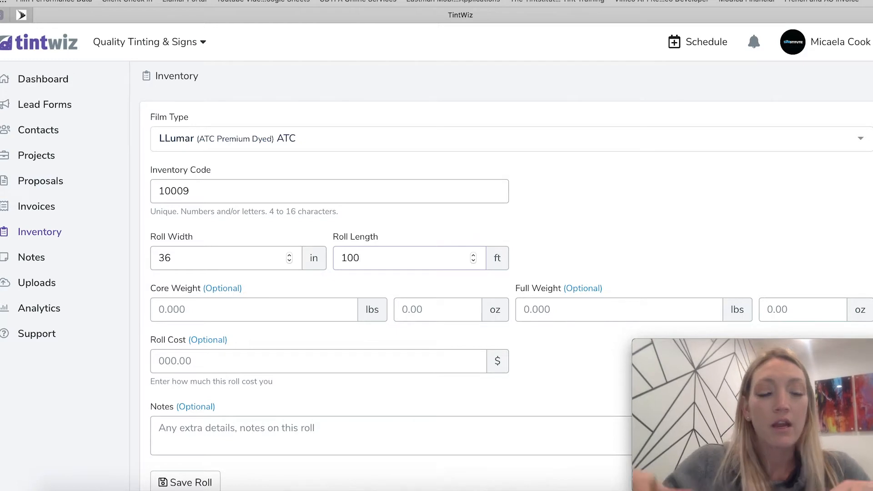
{"action": "mouse_move", "coordinate": [191, 337]}
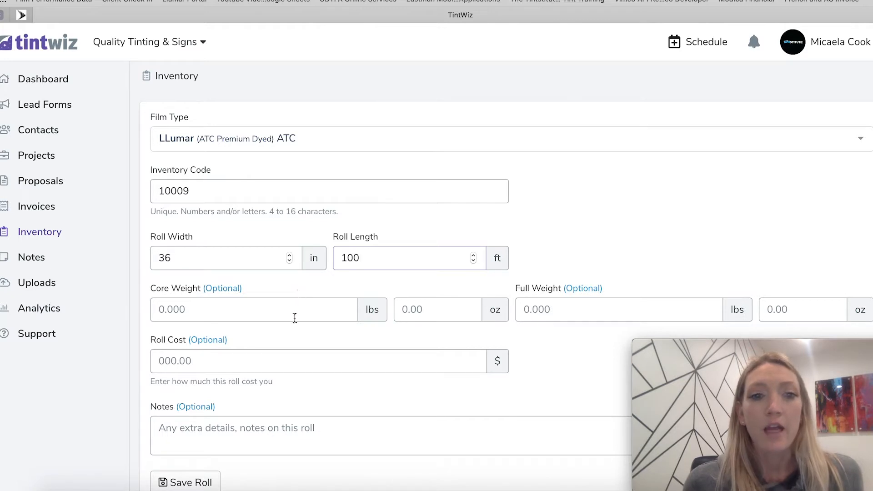
{"action": "mouse_move", "coordinate": [294, 329]}
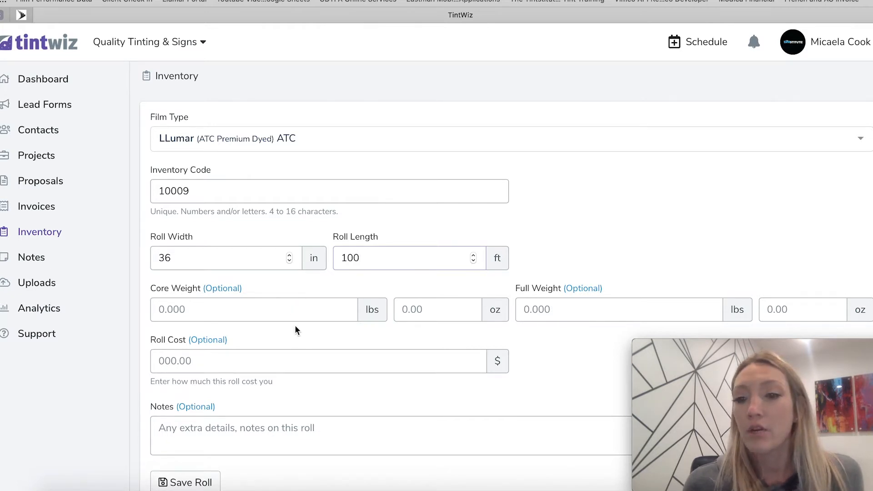
{"action": "mouse_move", "coordinate": [561, 328]}
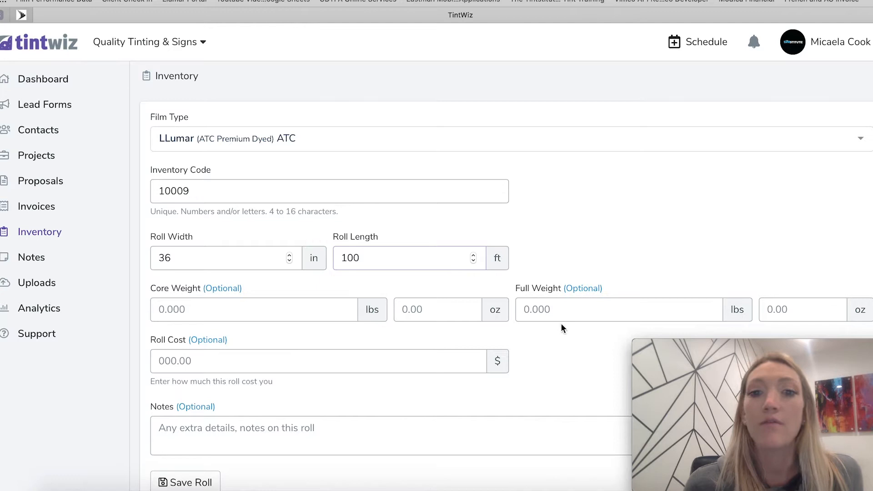
{"action": "mouse_move", "coordinate": [564, 380]}
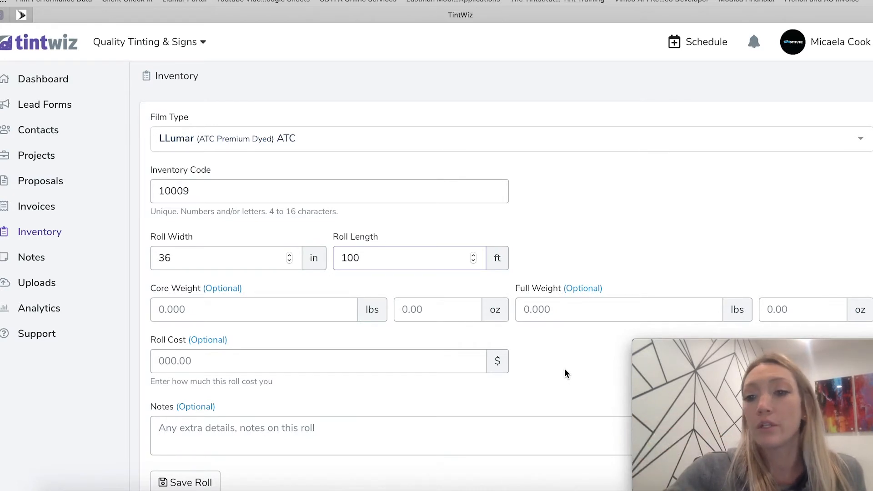
{"action": "mouse_move", "coordinate": [606, 336]}
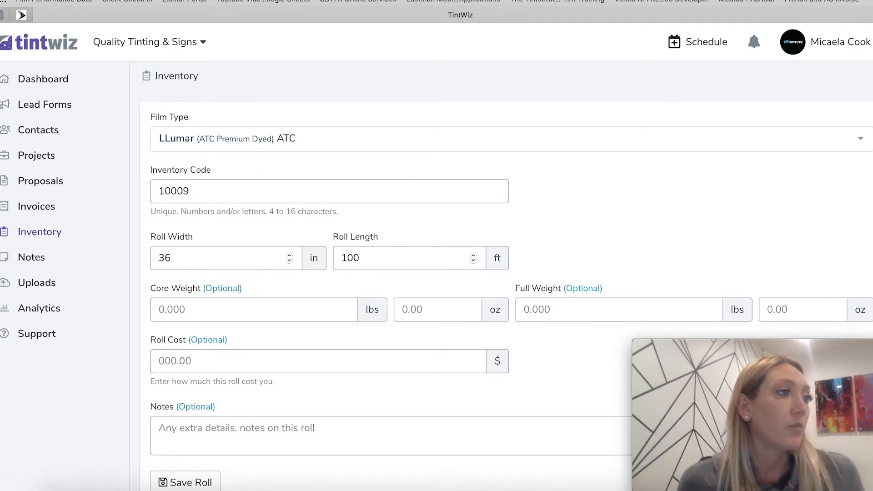
{"action": "mouse_move", "coordinate": [496, 171]}
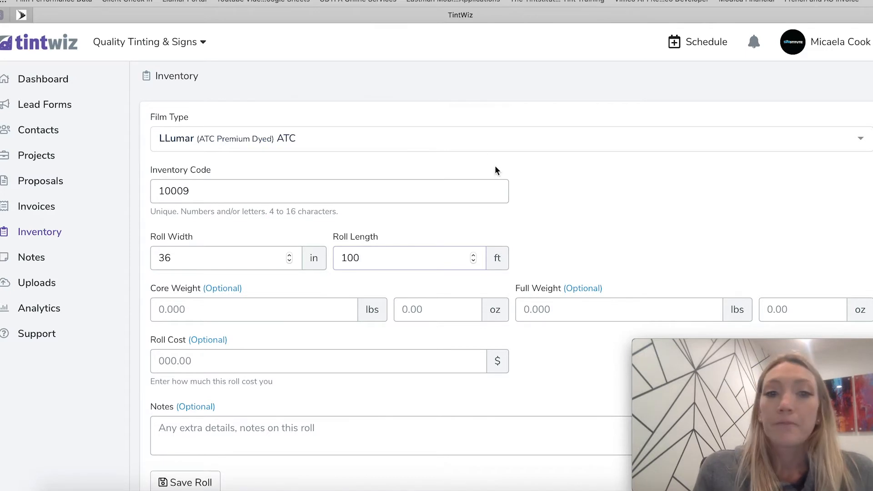
- Enter core weight 1 lb, full weight 5 lb, roll cost 250, and save the roll
{"action": "scroll", "scroll_direction": "down", "scroll_amount": 3}
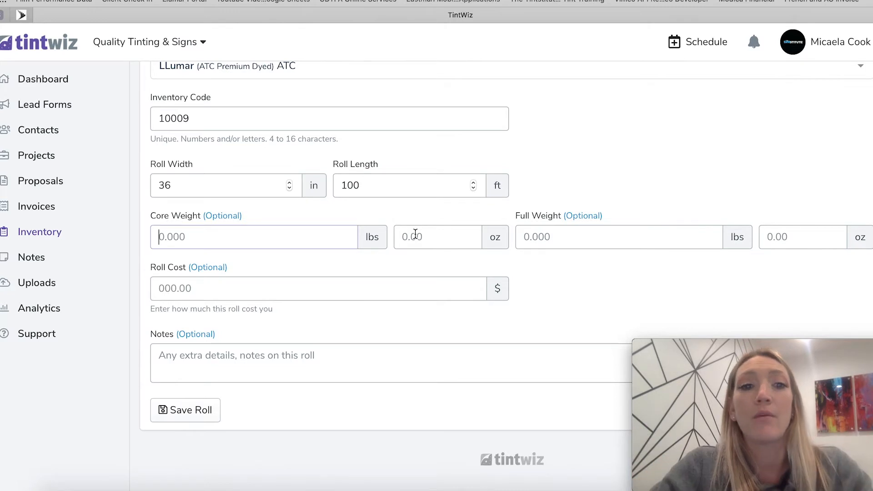
{"action": "mouse_move", "coordinate": [416, 209]}
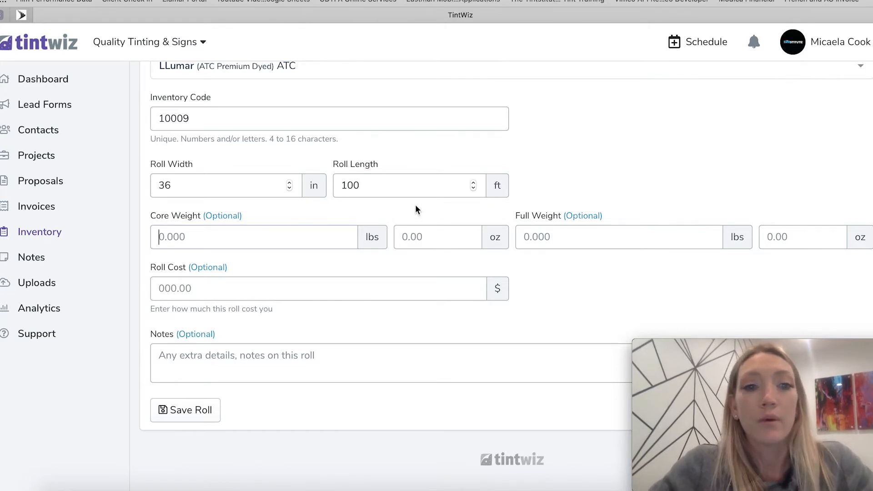
{"action": "type", "text": "1"}
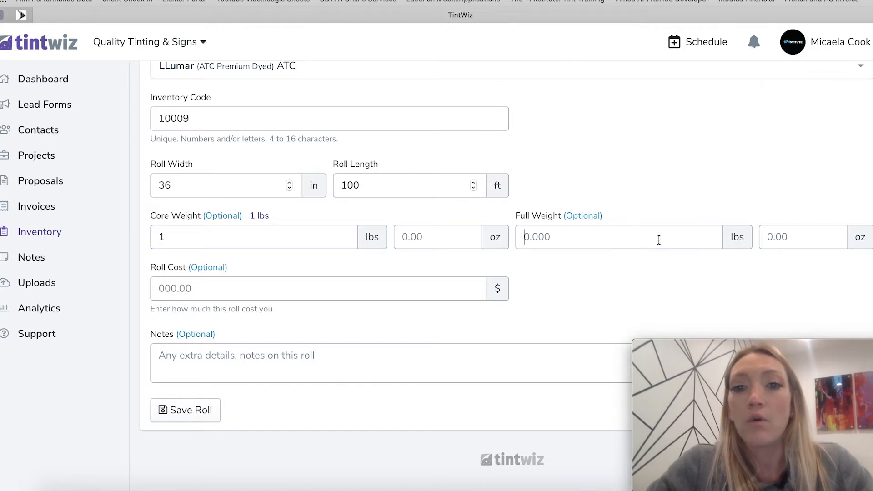
{"action": "type", "text": "5"}
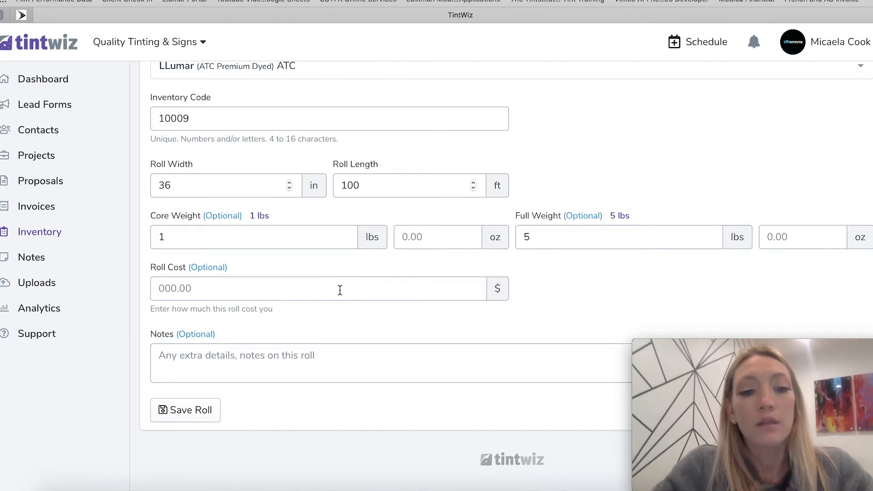
{"action": "type", "text": "250"}
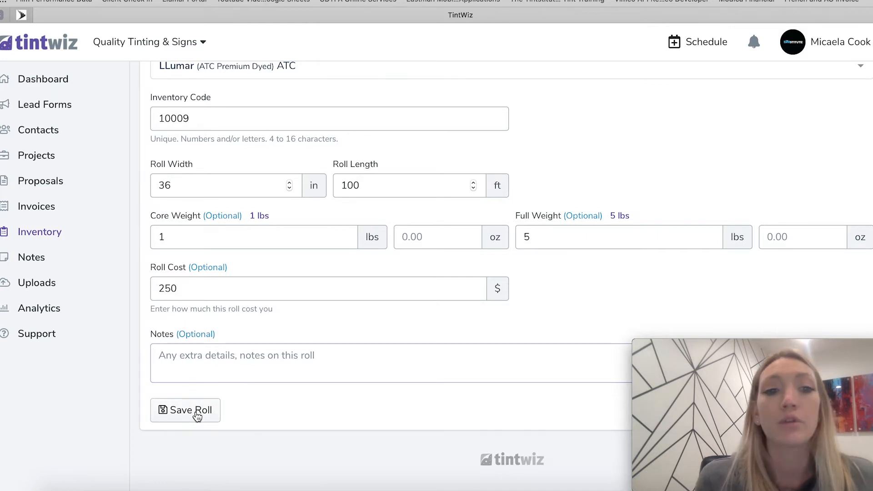
{"action": "left_click", "coordinate": [186, 410]}
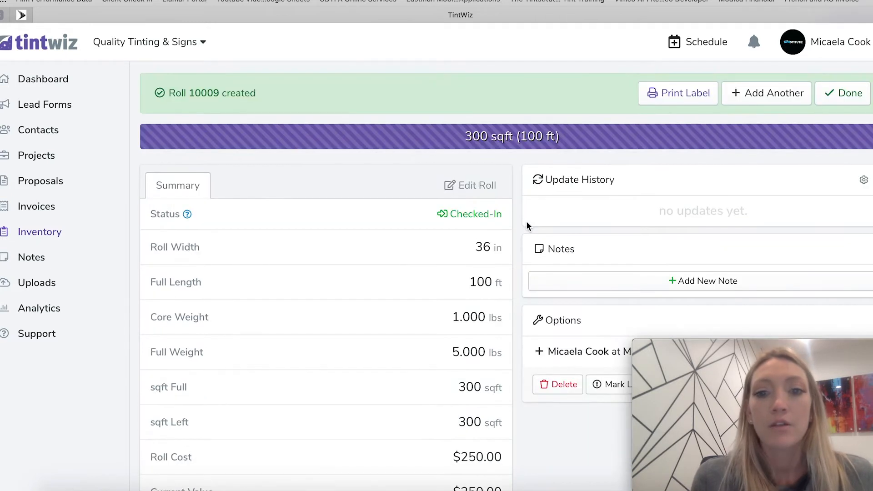
{"action": "mouse_move", "coordinate": [470, 155]}
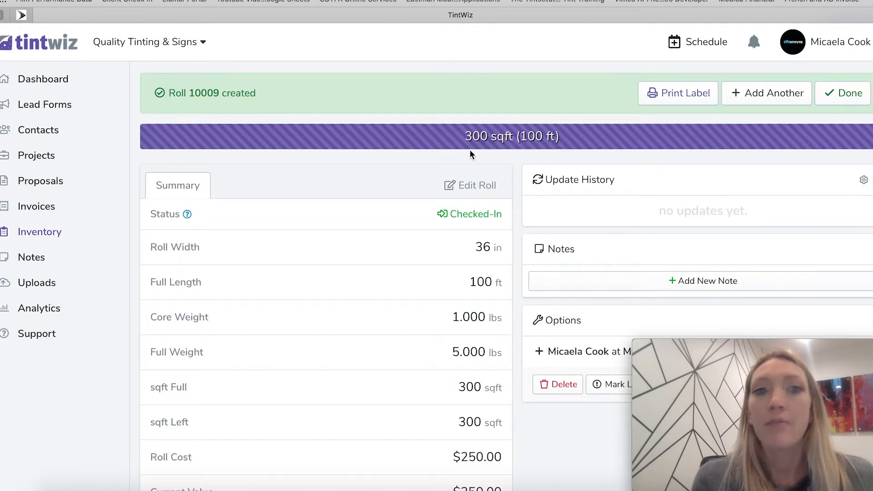
- Choose to print a label for the newly created roll
{"action": "left_click", "coordinate": [678, 137]}
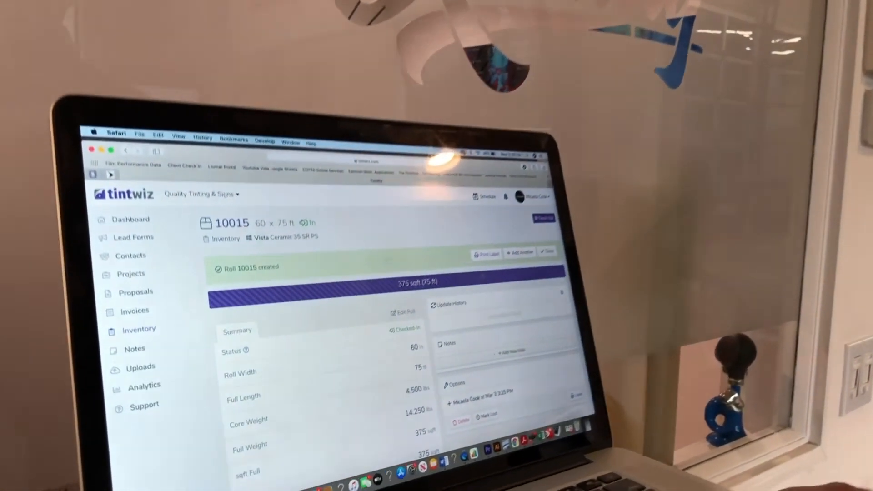
- Print roll 10015's QR label from Safari to the Brother QL-820NWB label printer
{"action": "left_click", "coordinate": [486, 253]}
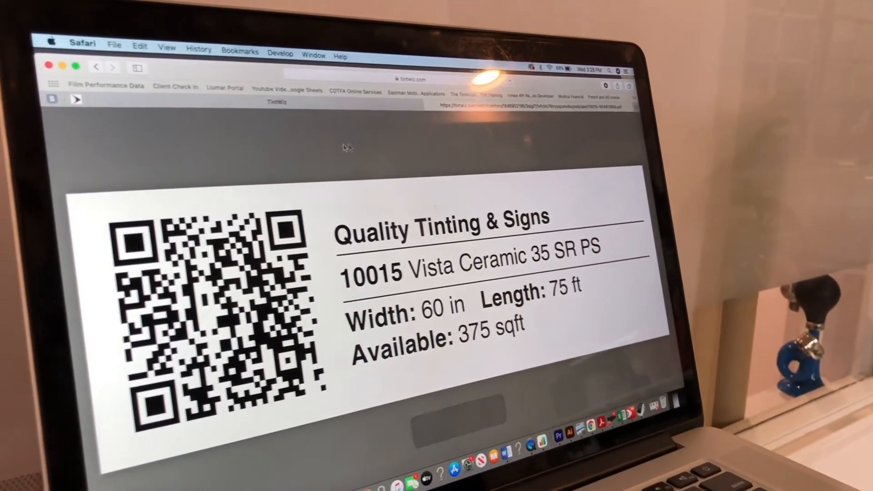
{"action": "left_click", "coordinate": [115, 45]}
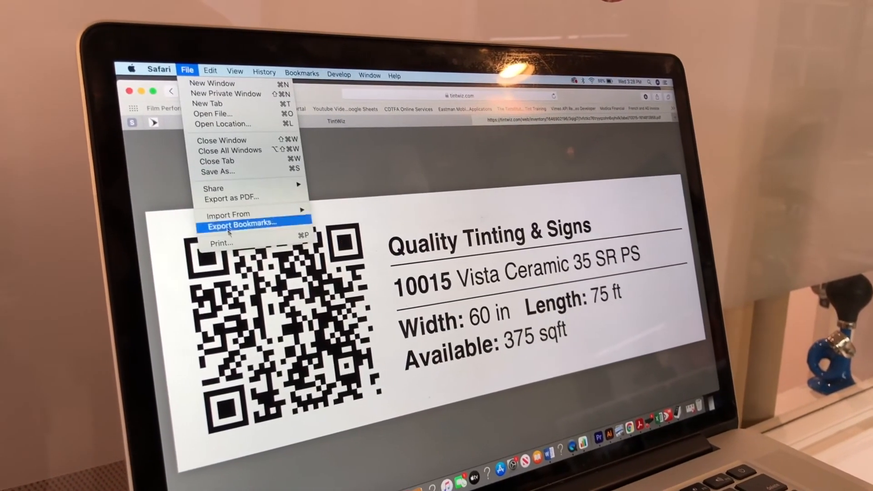
{"action": "left_click", "coordinate": [220, 244]}
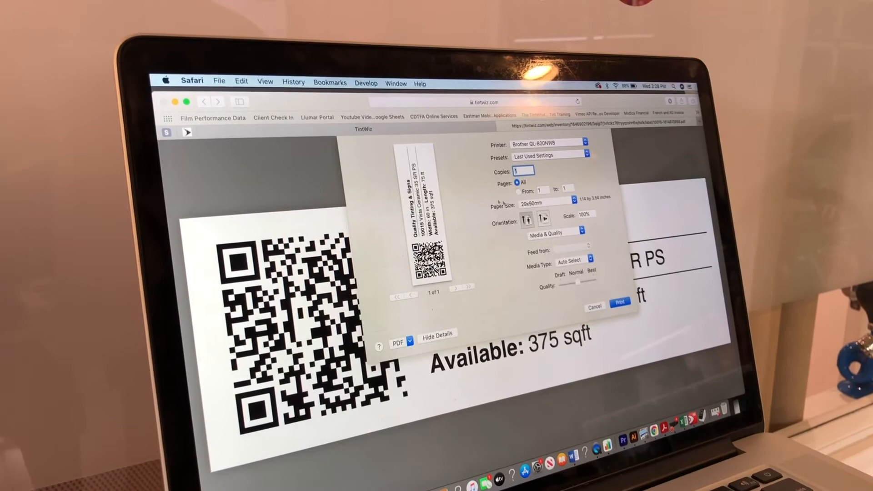
{"action": "left_click", "coordinate": [594, 306]}
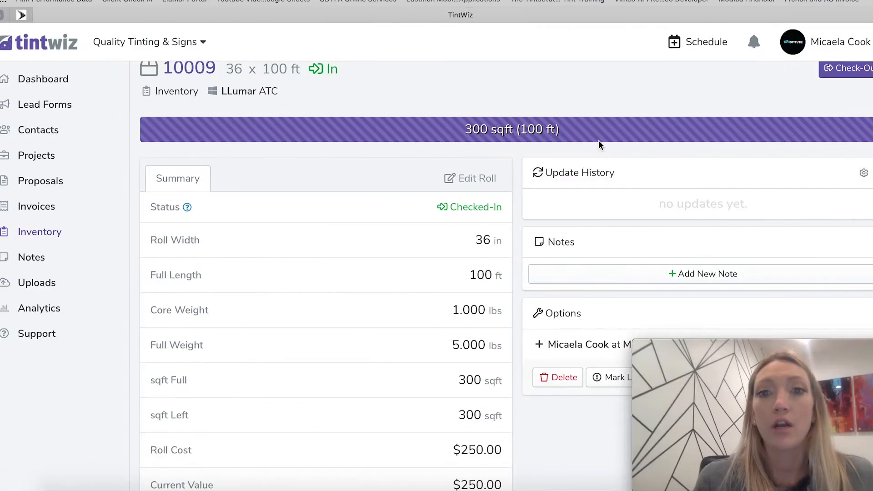
- Scroll through roll 10009's Summary and Options panels to review its $250.00 value and $0.83 per sqft cost
{"action": "scroll", "scroll_direction": "up", "scroll_amount": 3}
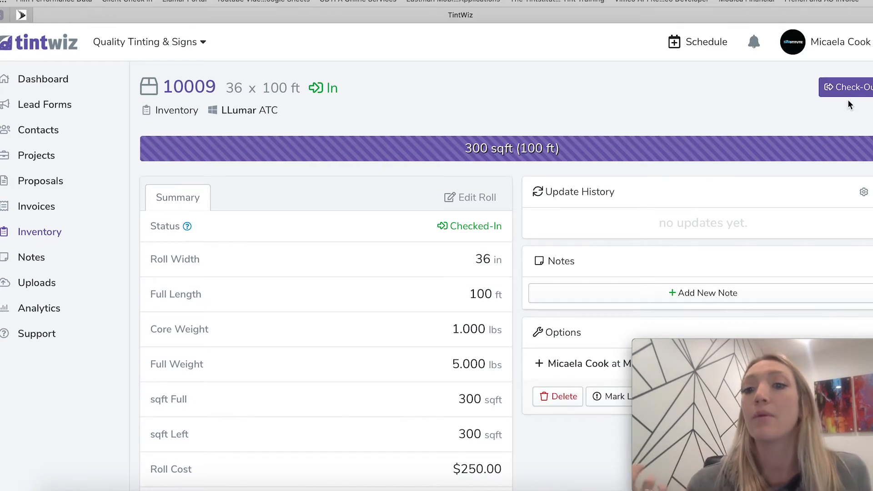
{"action": "mouse_move", "coordinate": [600, 129]}
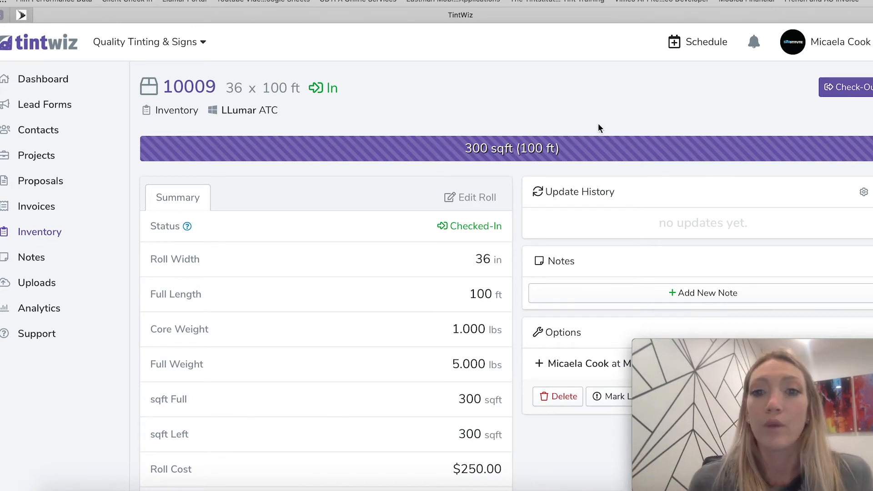
{"action": "mouse_move", "coordinate": [607, 136]}
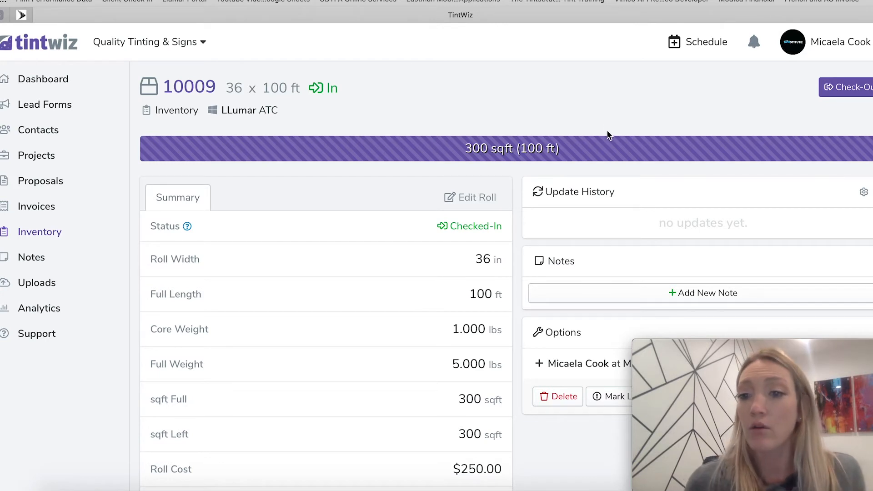
{"action": "mouse_move", "coordinate": [608, 153]}
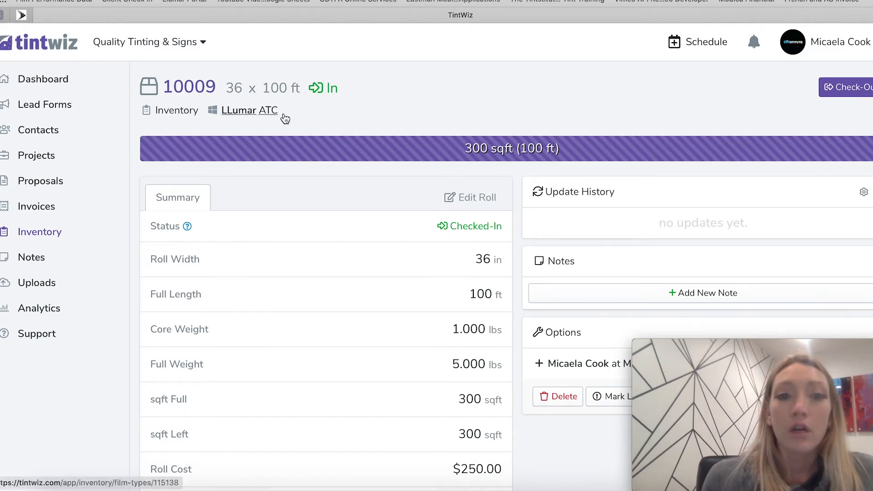
{"action": "mouse_move", "coordinate": [325, 111]}
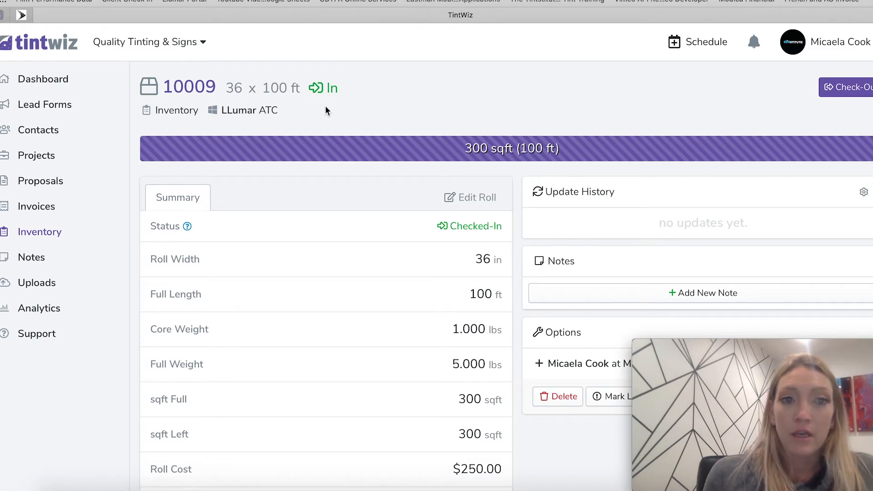
{"action": "mouse_move", "coordinate": [421, 98]}
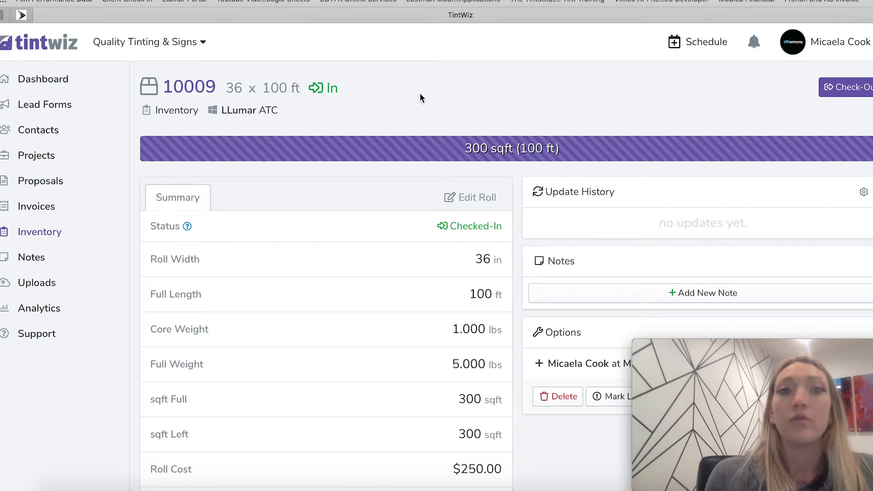
{"action": "mouse_move", "coordinate": [408, 113]}
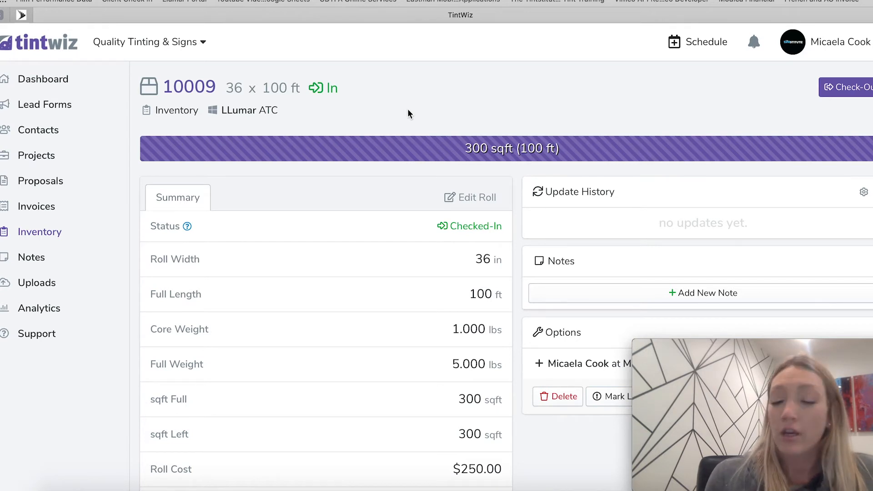
{"action": "mouse_move", "coordinate": [417, 136]}
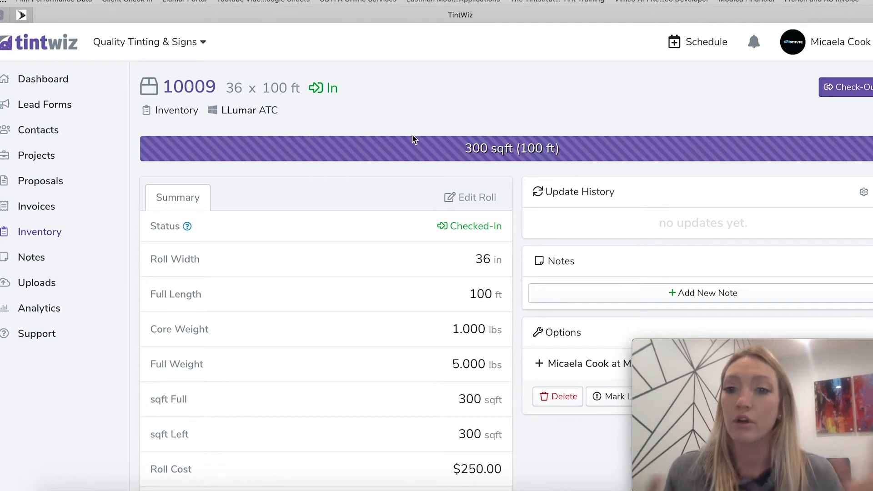
{"action": "mouse_move", "coordinate": [540, 118]}
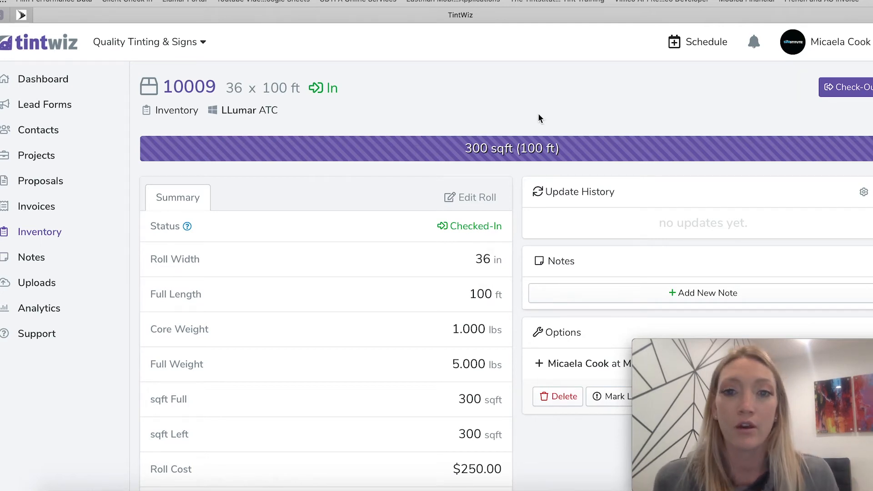
{"action": "scroll", "scroll_direction": "down", "scroll_amount": 3}
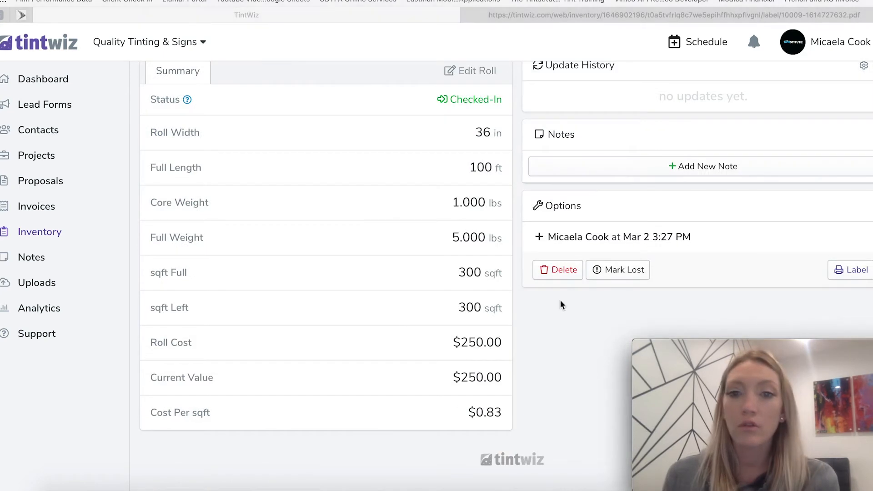
{"action": "mouse_move", "coordinate": [627, 292]}
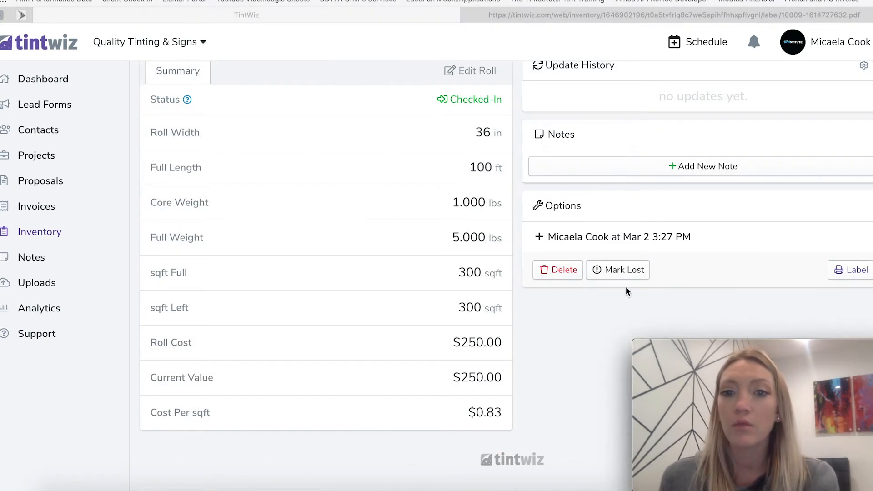
{"action": "mouse_move", "coordinate": [622, 294]}
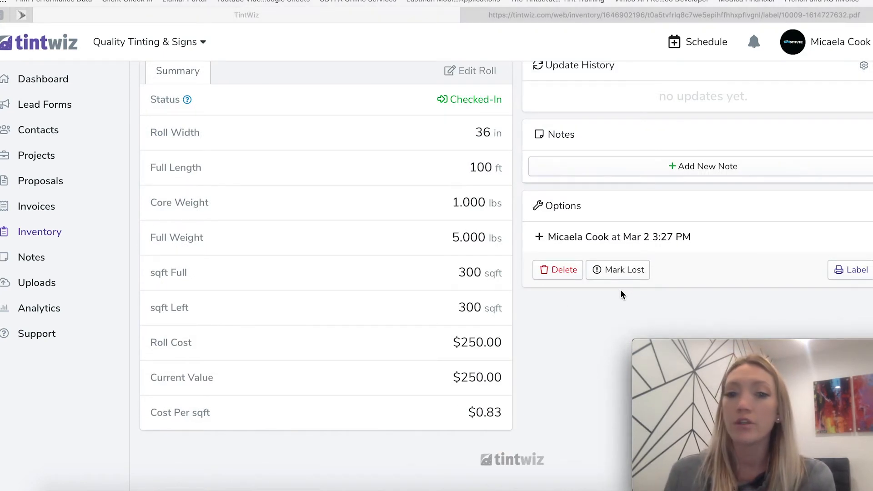
{"action": "mouse_move", "coordinate": [638, 299]}
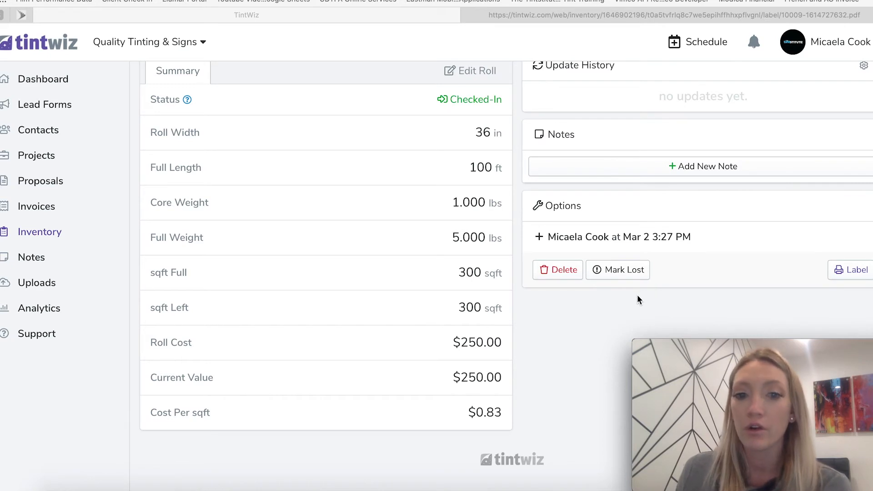
{"action": "mouse_move", "coordinate": [433, 123]}
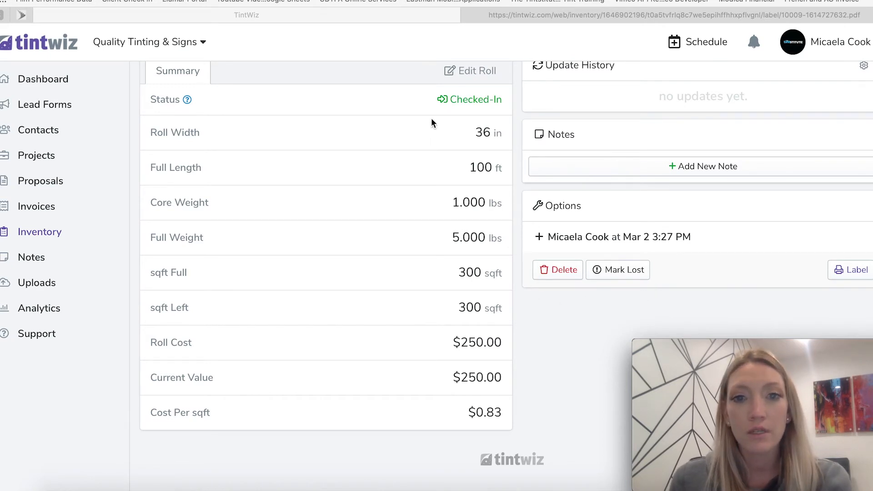
{"action": "mouse_move", "coordinate": [444, 445]}
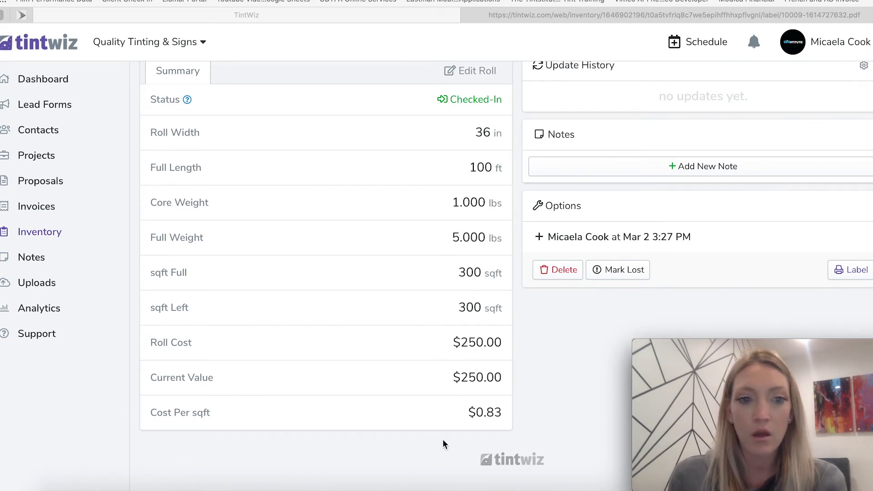
{"action": "mouse_move", "coordinate": [465, 396]}
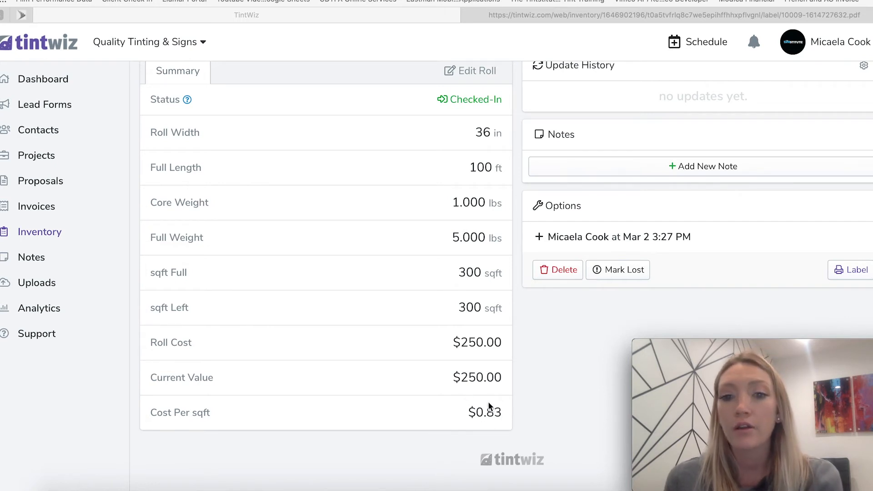
{"action": "mouse_move", "coordinate": [489, 347]}
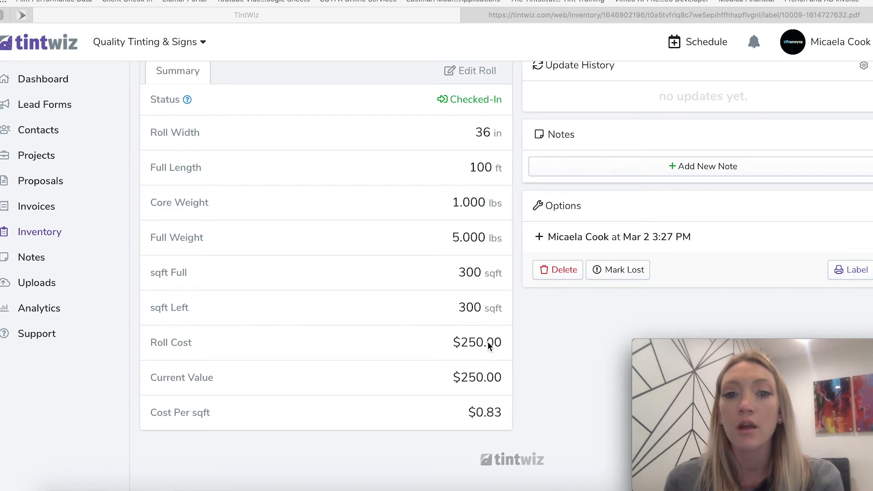
{"action": "mouse_move", "coordinate": [503, 390]}
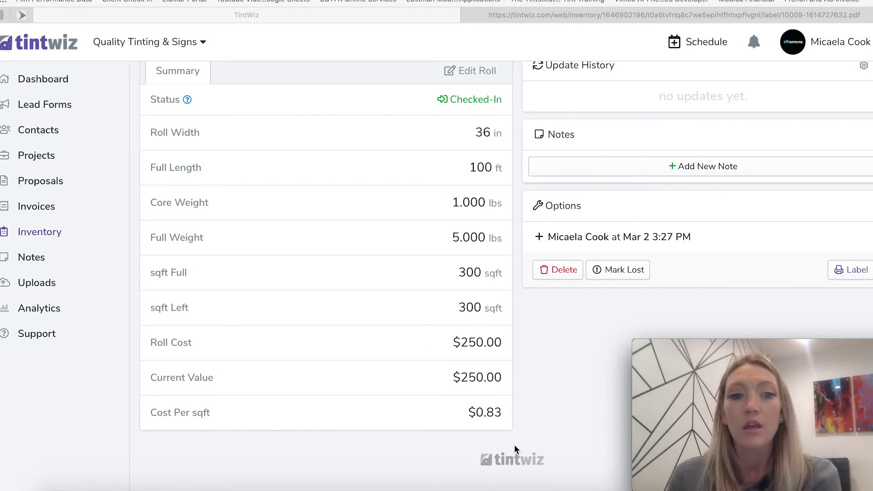
{"action": "mouse_move", "coordinate": [497, 428]}
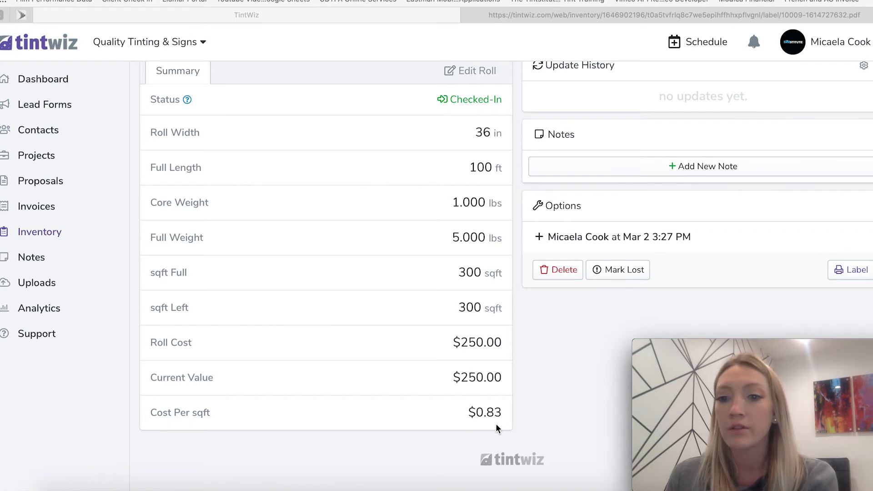
{"action": "mouse_move", "coordinate": [755, 326]}
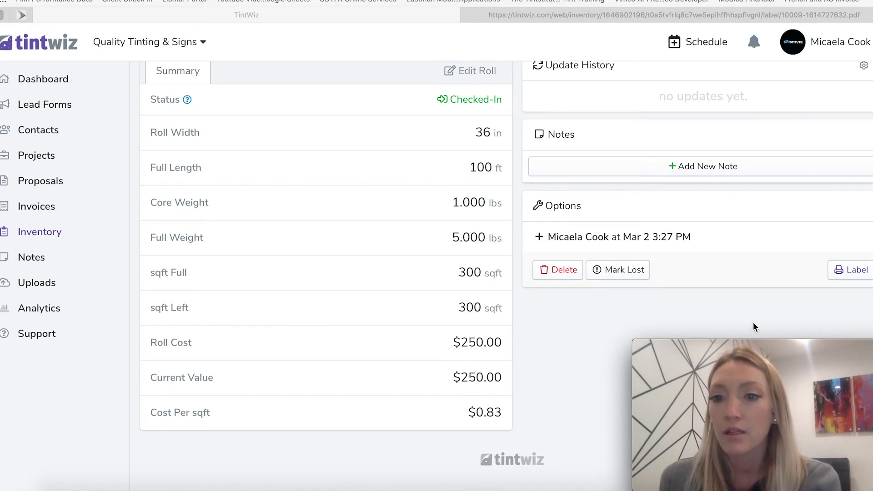
{"action": "mouse_move", "coordinate": [779, 311]}
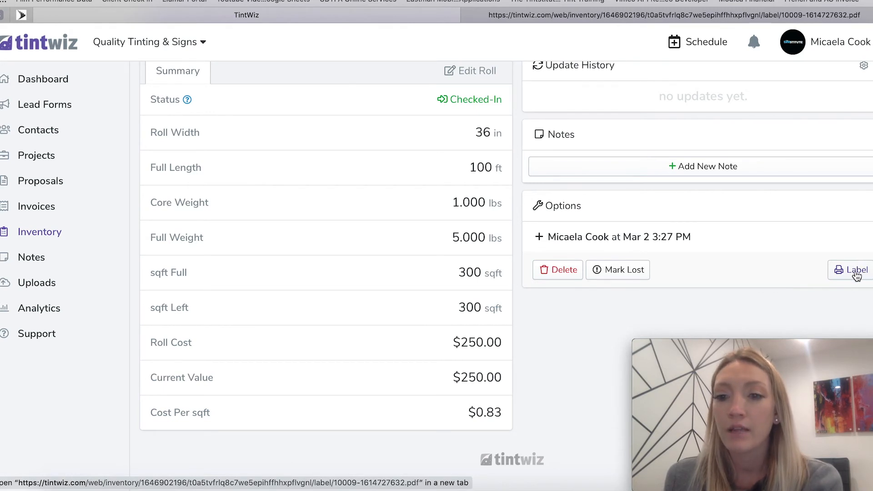
{"action": "mouse_move", "coordinate": [857, 278]}
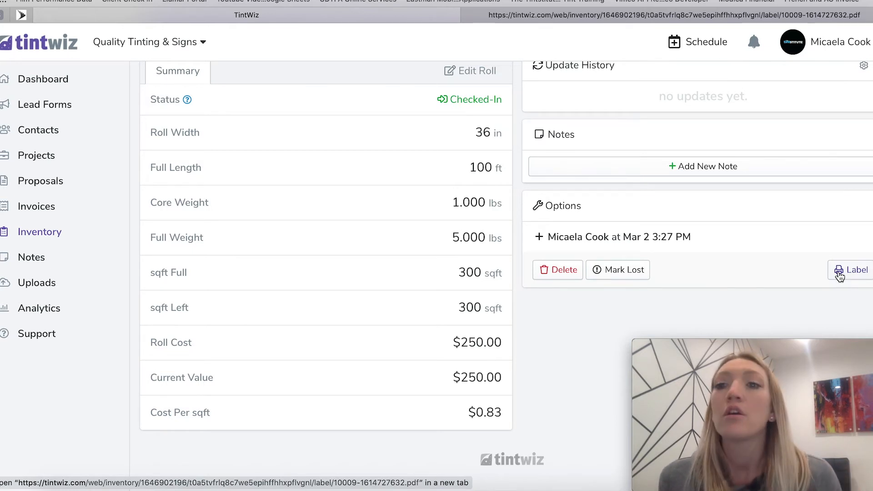
{"action": "mouse_move", "coordinate": [854, 272]}
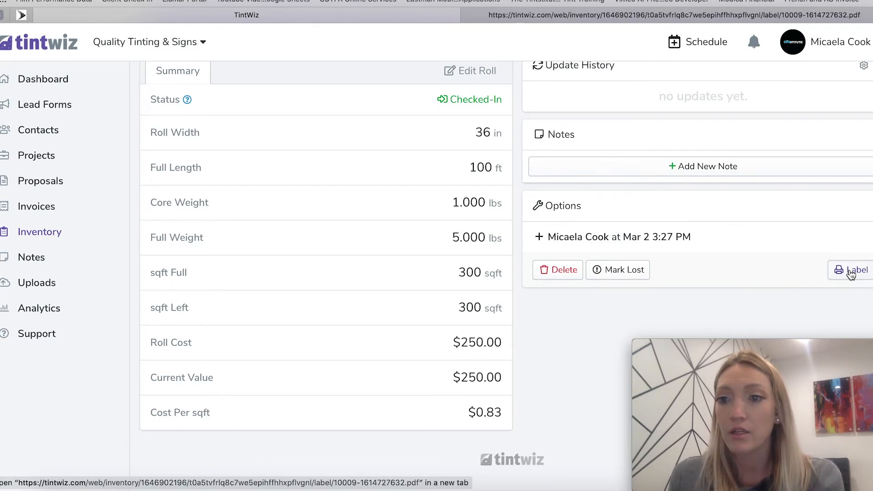
- Bring up roll 10009's QR label PDF showing LLumar ATC, 36 in × 100 ft, 300 sqft available
{"action": "left_click", "coordinate": [854, 270]}
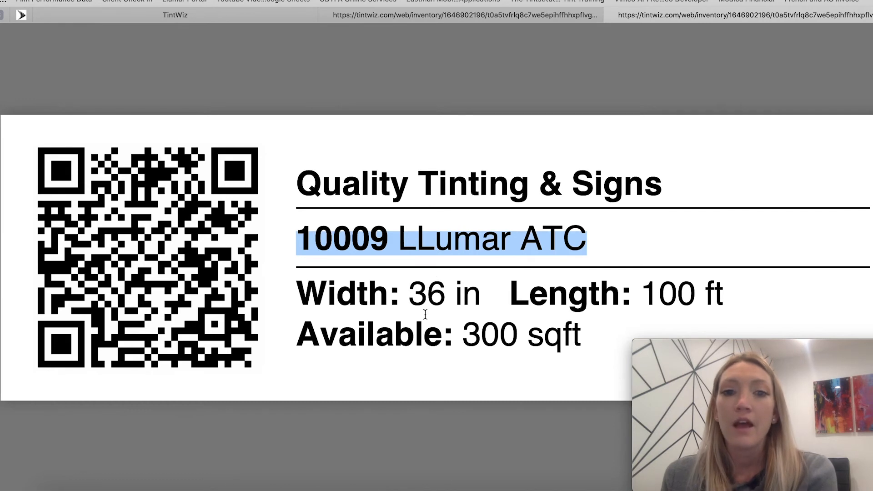
{"action": "mouse_move", "coordinate": [527, 349]}
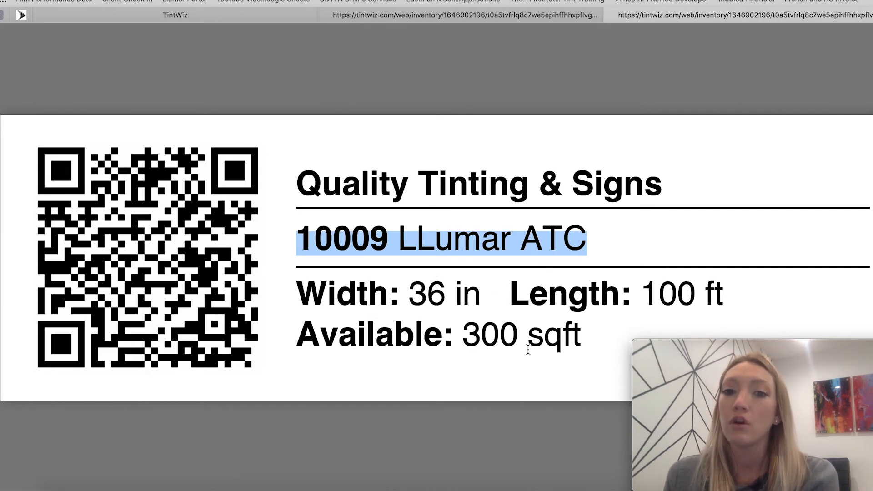
{"action": "mouse_move", "coordinate": [97, 286]}
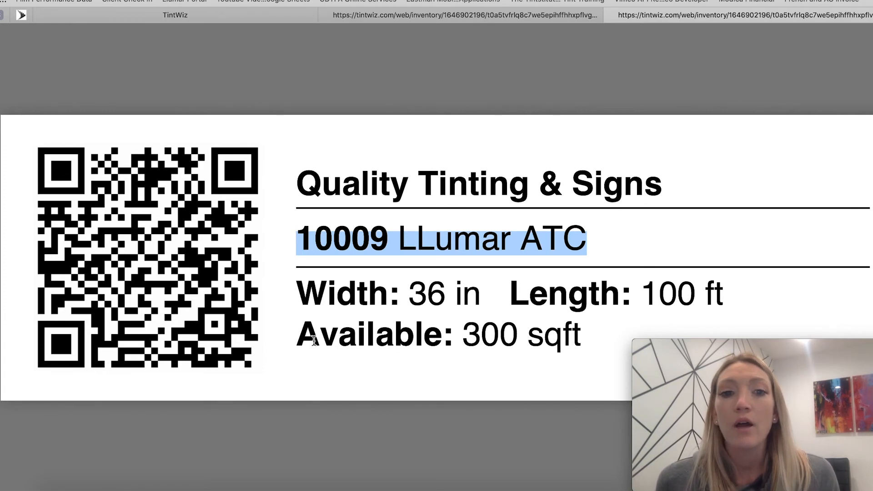
{"action": "left_click", "coordinate": [579, 346]}
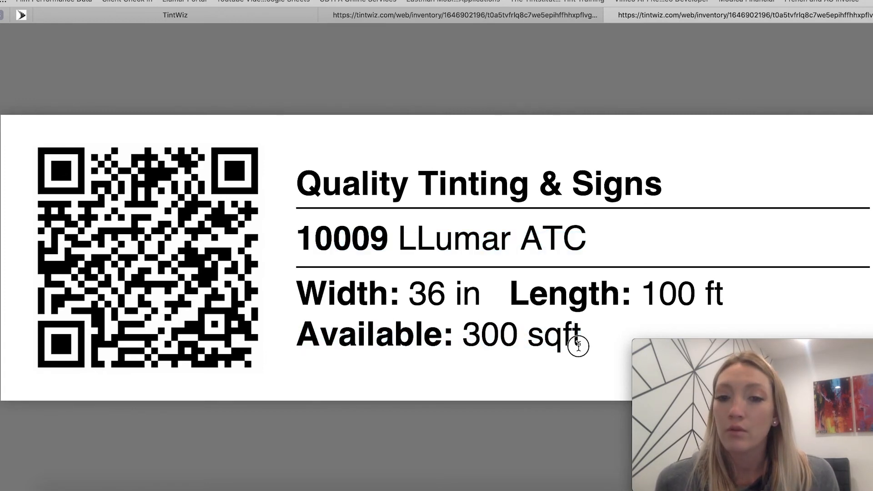
{"action": "mouse_move", "coordinate": [517, 369]}
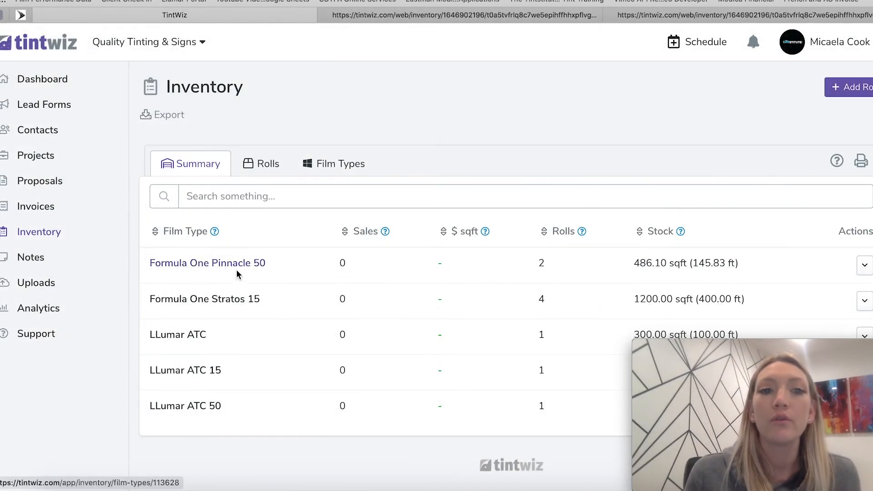
{"action": "mouse_move", "coordinate": [274, 243]}
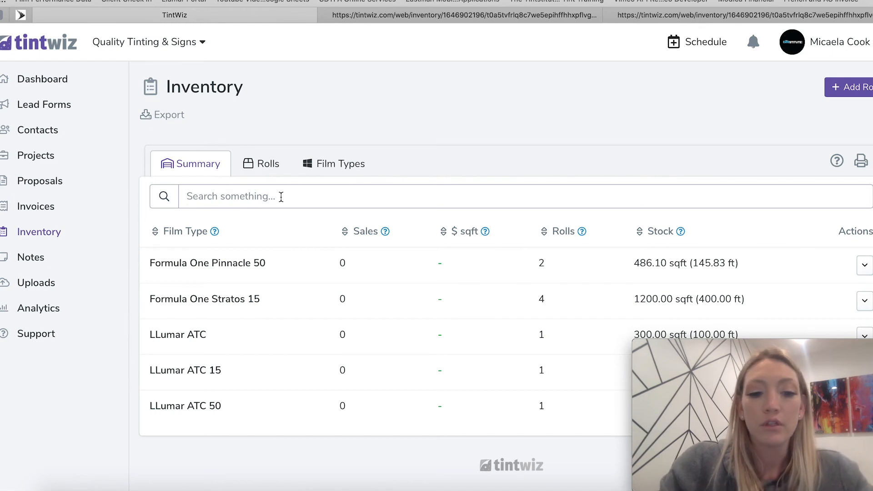
- Filter the inventory summary with the search 'atc 15' to show only LLumar ATC 15
{"action": "type", "text": "atc 1"}
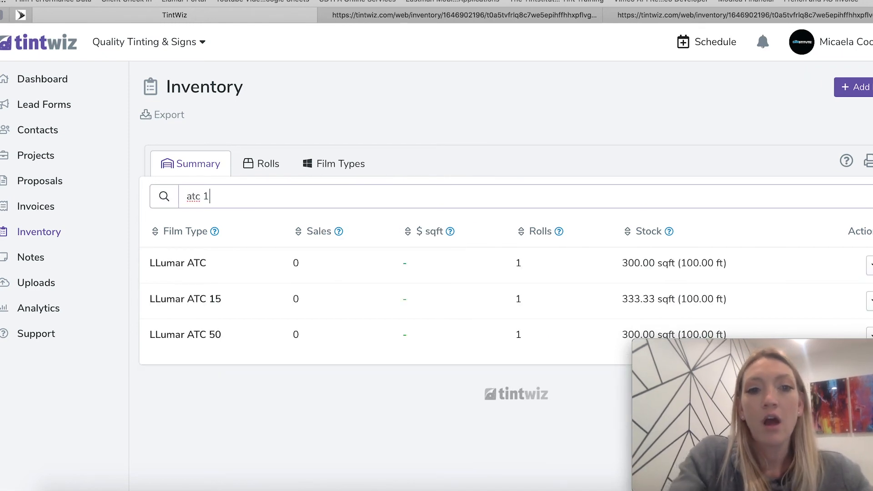
{"action": "type", "text": "5"}
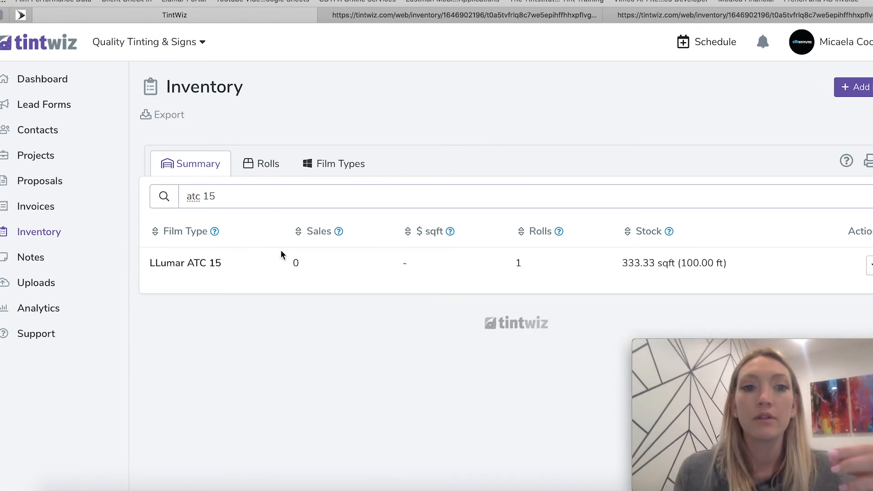
{"action": "mouse_move", "coordinate": [774, 265]}
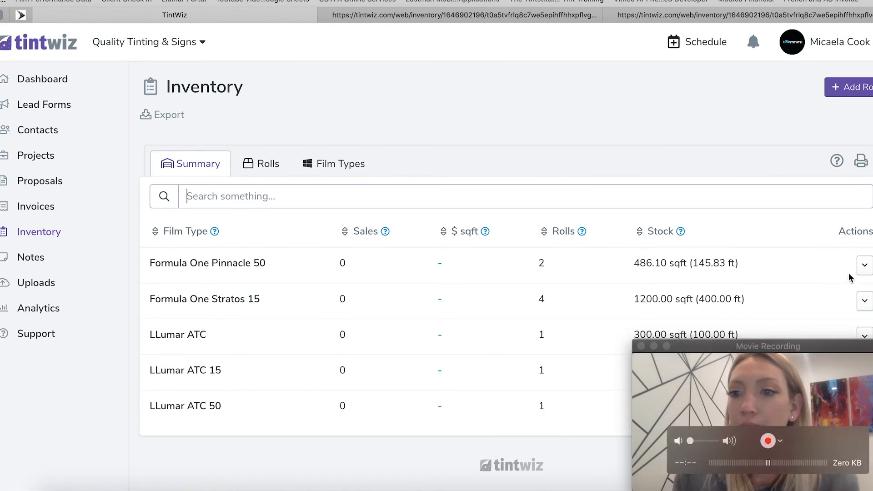
- Show the Actions options for the Formula One Pinnacle 50 film type
{"action": "left_click", "coordinate": [864, 265]}
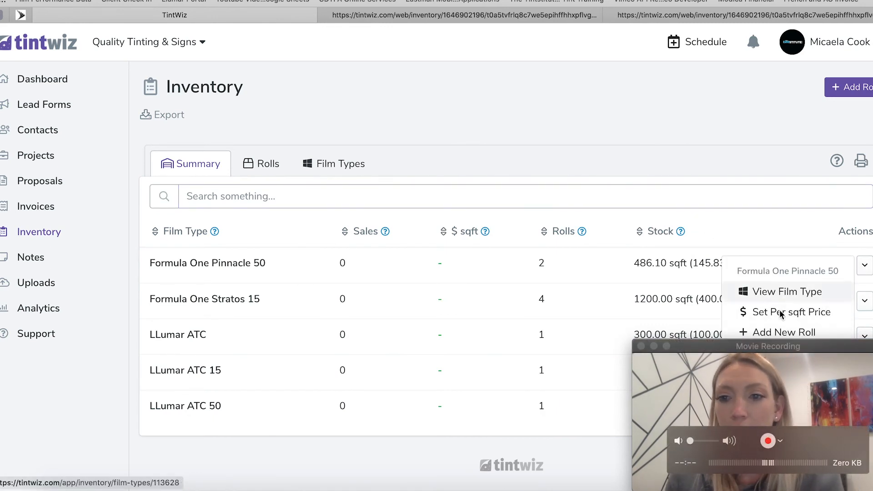
{"action": "mouse_move", "coordinate": [543, 411]}
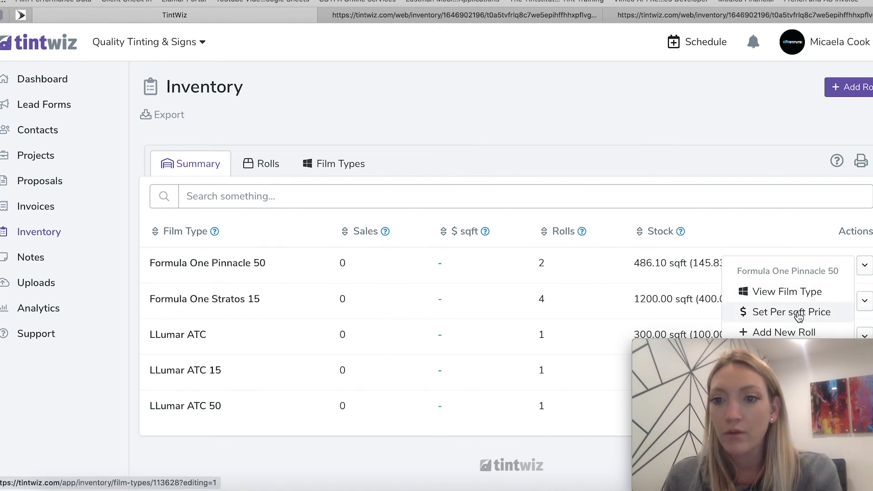
{"action": "mouse_move", "coordinate": [816, 317]}
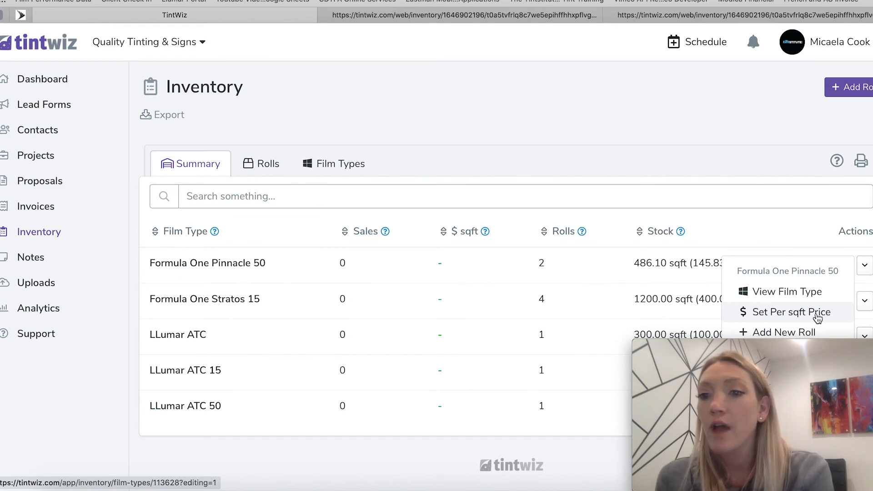
{"action": "mouse_move", "coordinate": [821, 315]}
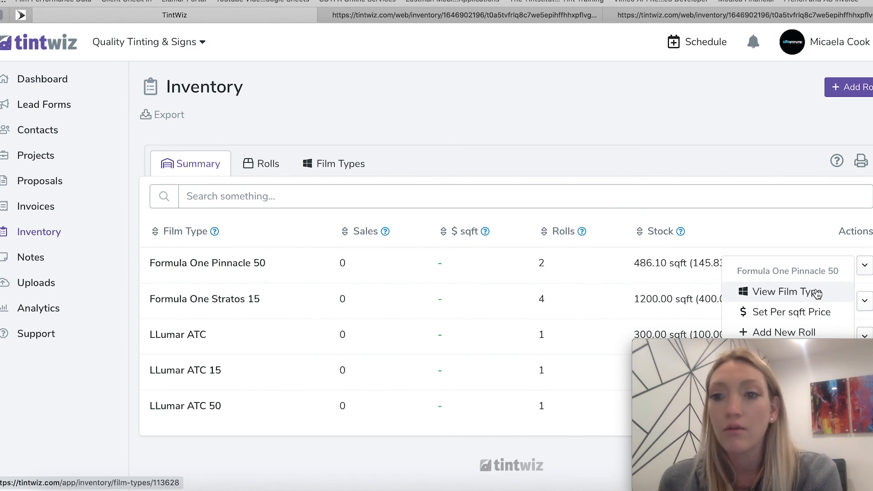
{"action": "mouse_move", "coordinate": [816, 296]}
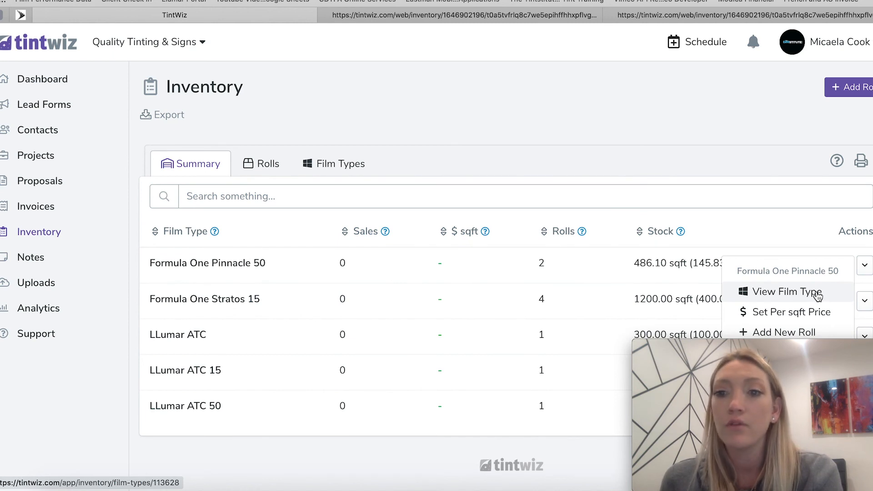
- View the Formula One Pinnacle 50 film type and review its film details and two available rolls
{"action": "left_click", "coordinate": [786, 291]}
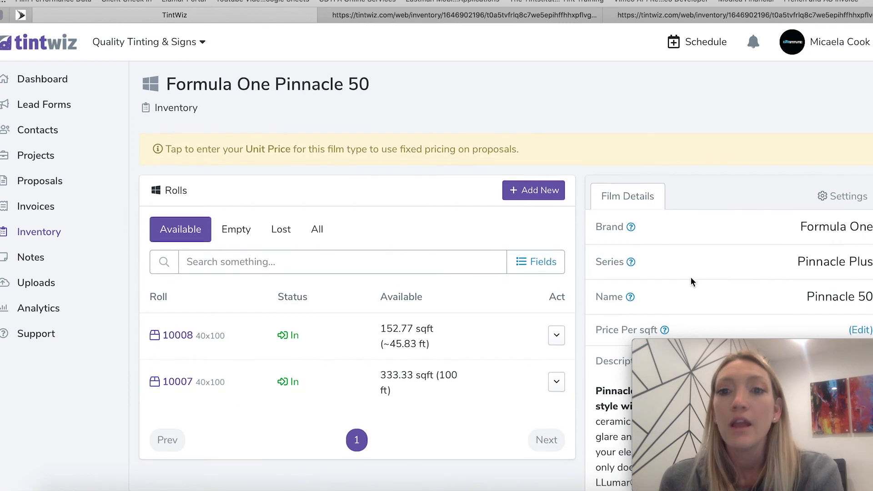
{"action": "scroll", "scroll_direction": "down", "scroll_amount": 3}
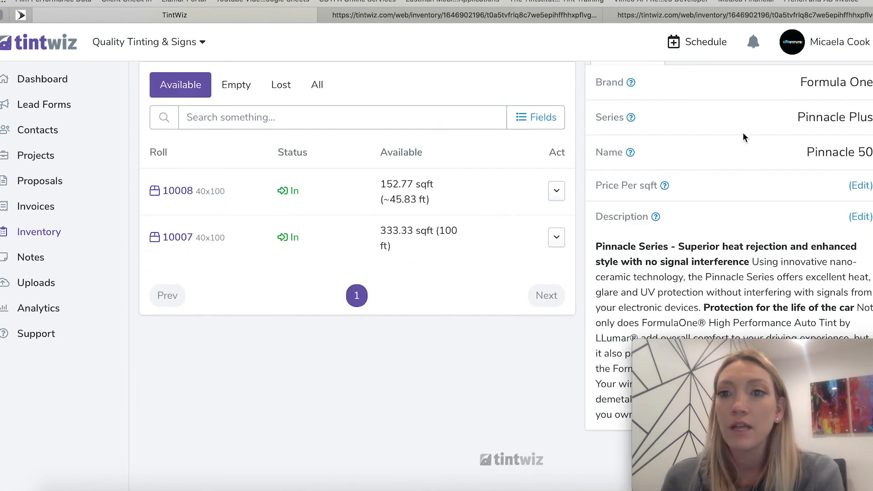
{"action": "mouse_move", "coordinate": [617, 152]}
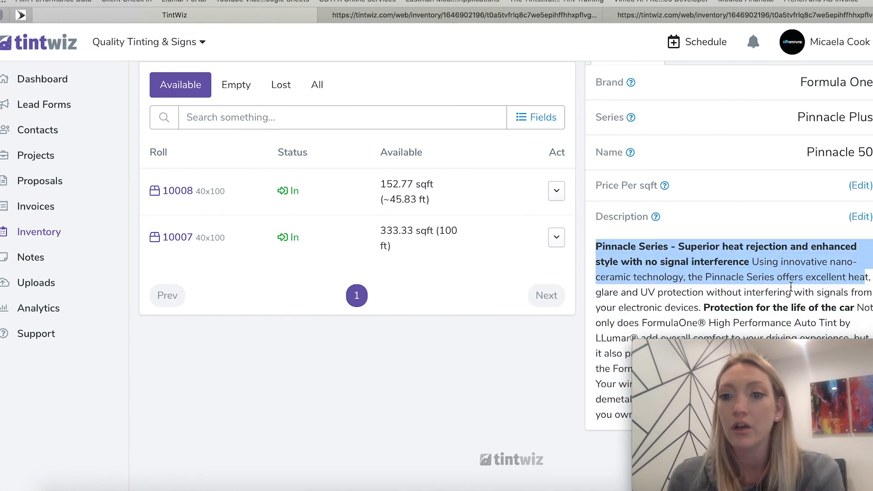
{"action": "left_click", "coordinate": [608, 273]}
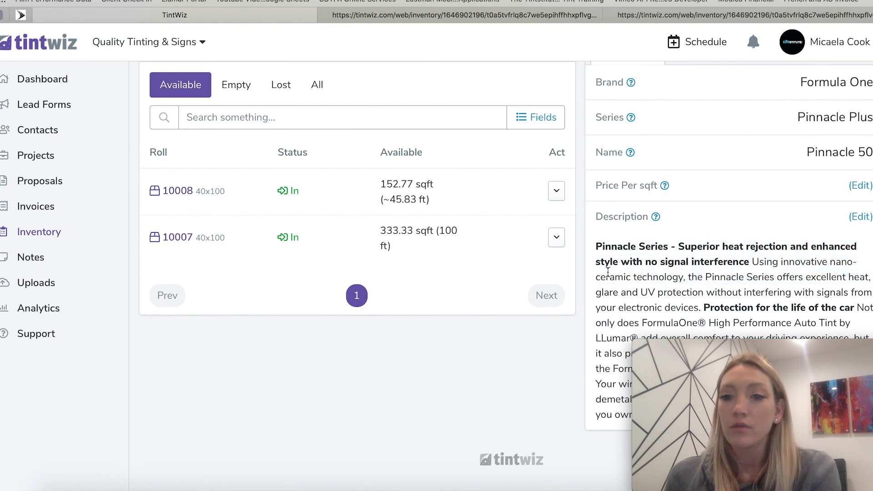
{"action": "mouse_move", "coordinate": [584, 263]}
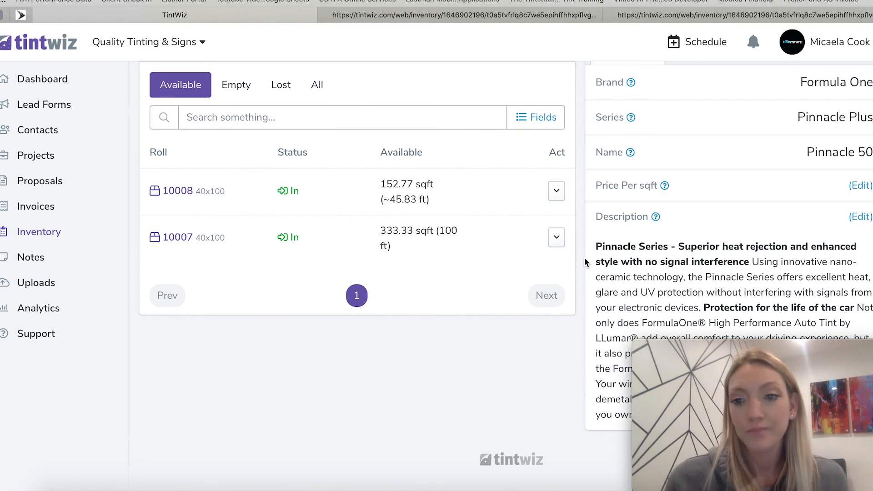
{"action": "mouse_move", "coordinate": [162, 360]}
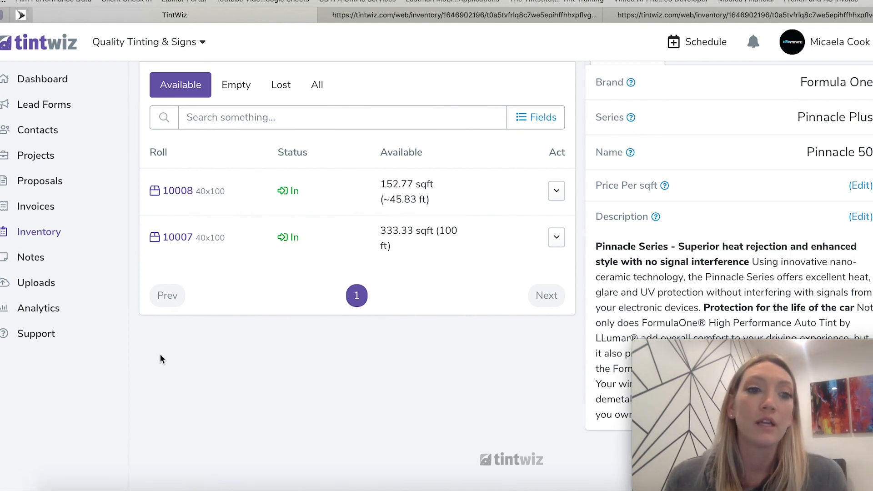
{"action": "mouse_move", "coordinate": [39, 231]}
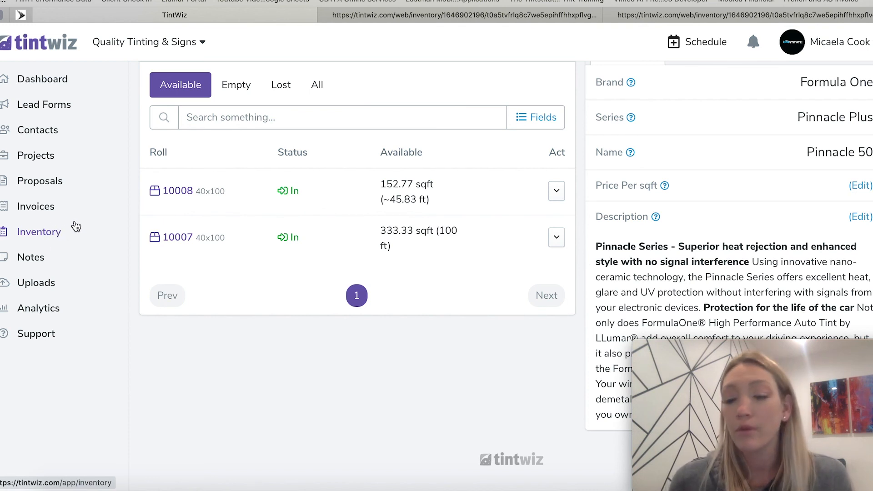
{"action": "mouse_move", "coordinate": [66, 228]}
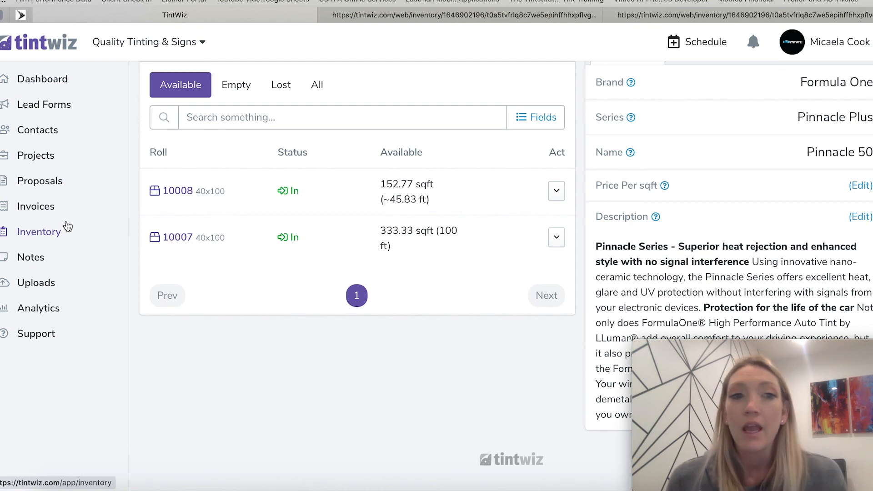